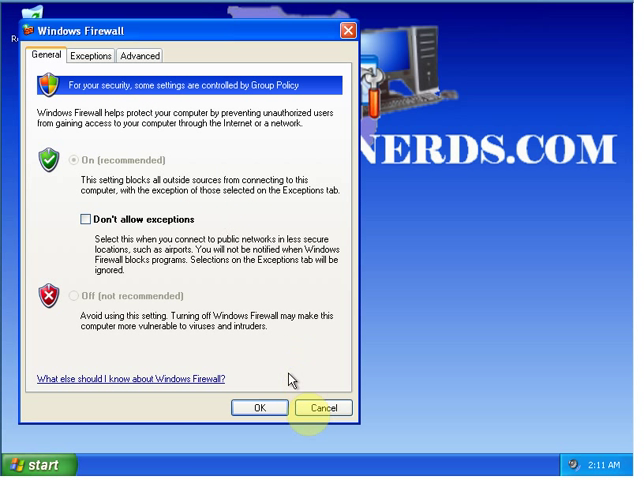
# Step: Cancel the Group Policy-locked Windows Firewall dialog without changes
pyautogui.click(322, 407)
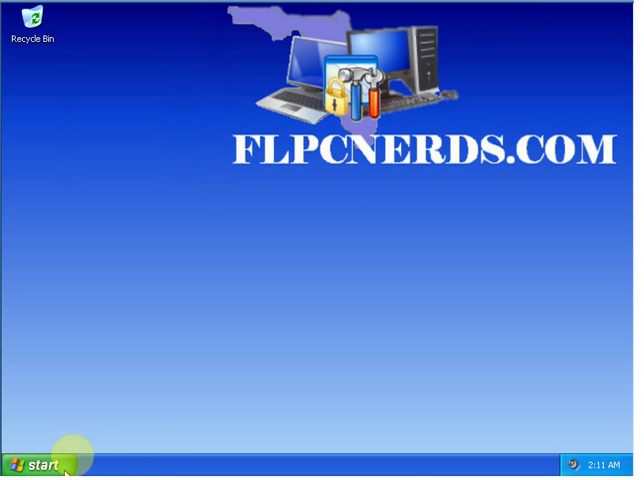
# Step: Launch regedit from the Run box
pyautogui.click(38, 466)
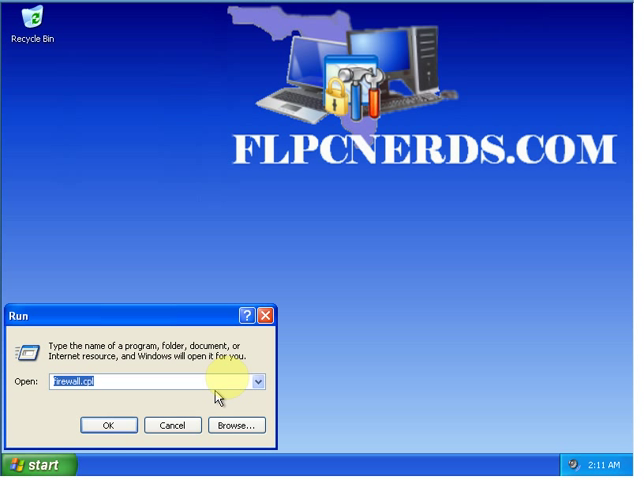
pyautogui.write('rege')
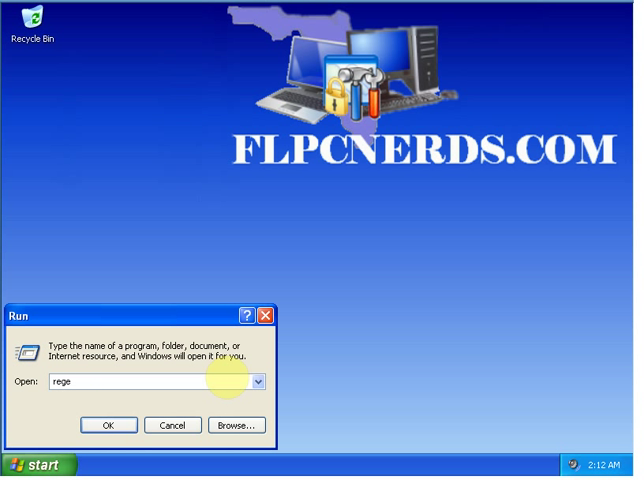
pyautogui.write('dt')
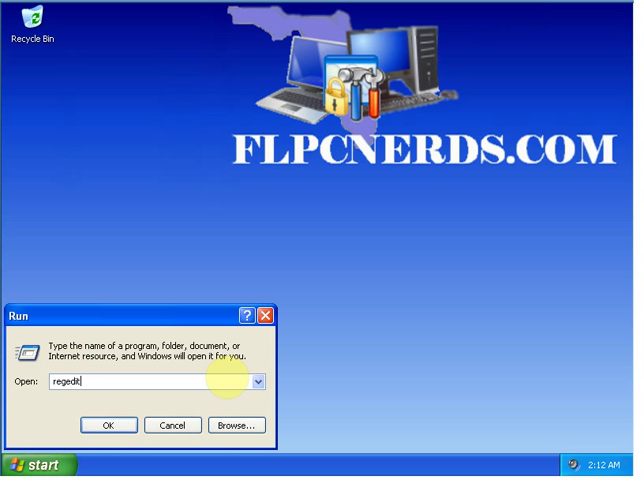
pyautogui.click(109, 425)
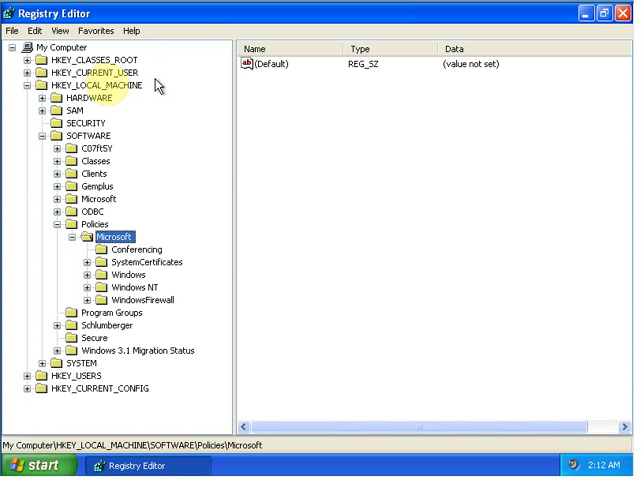
# Step: Select HKEY_LOCAL_MACHINE\SOFTWARE\Policies\Microsoft\WindowsFirewall in the registry tree
pyautogui.click(38, 85)
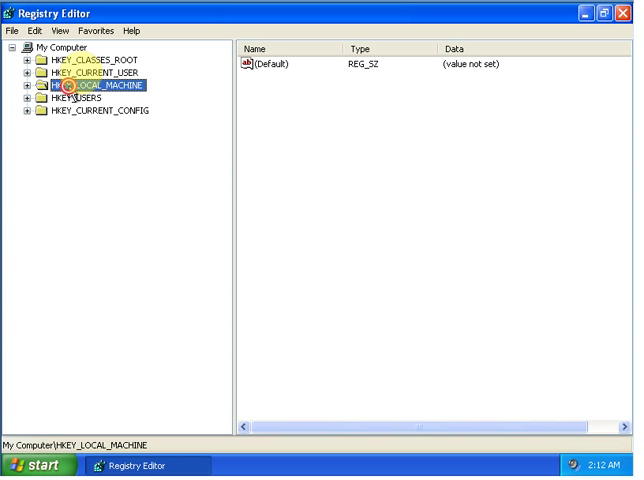
pyautogui.click(20, 87)
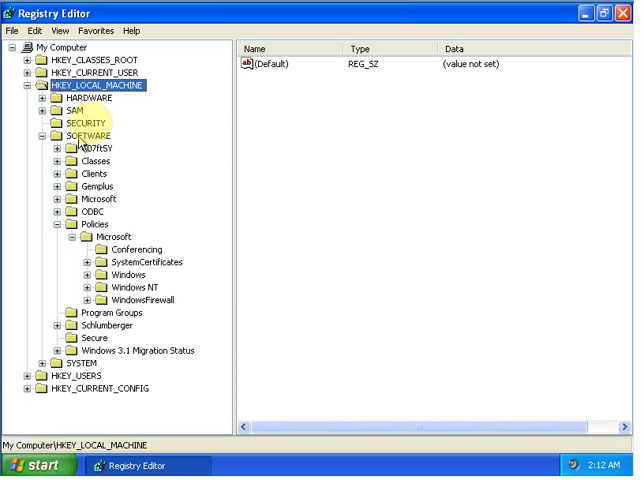
pyautogui.click(88, 135)
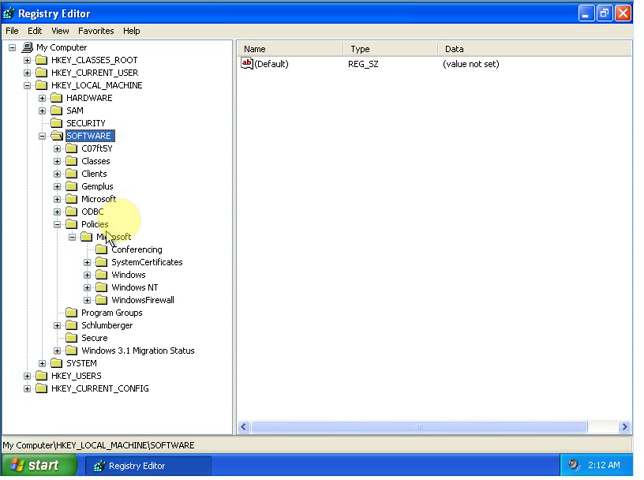
pyautogui.click(118, 237)
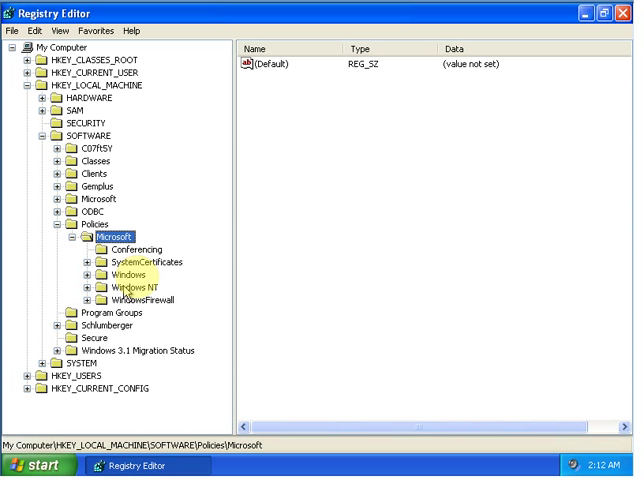
pyautogui.click(151, 299)
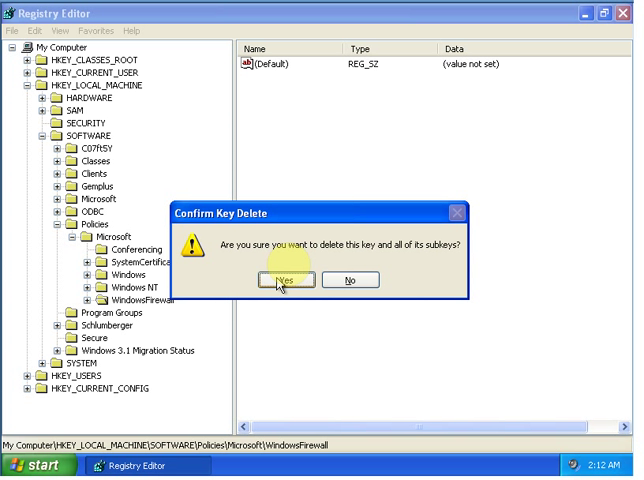
# Step: Confirm deleting the WindowsFirewall key and all its subkeys
pyautogui.click(284, 279)
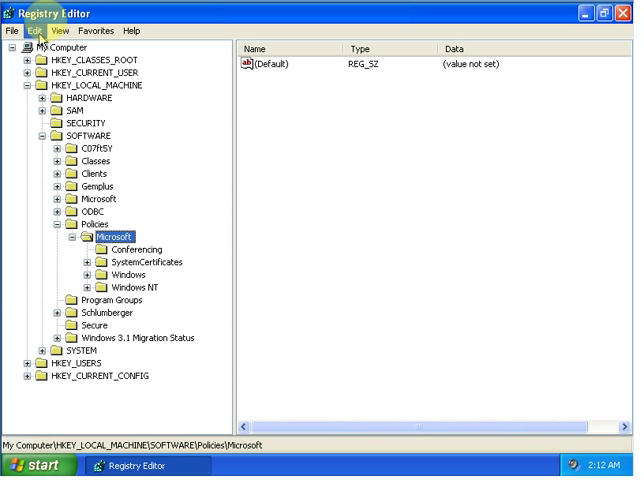
# Step: Exit Registry Editor from the File menu
pyautogui.click(11, 28)
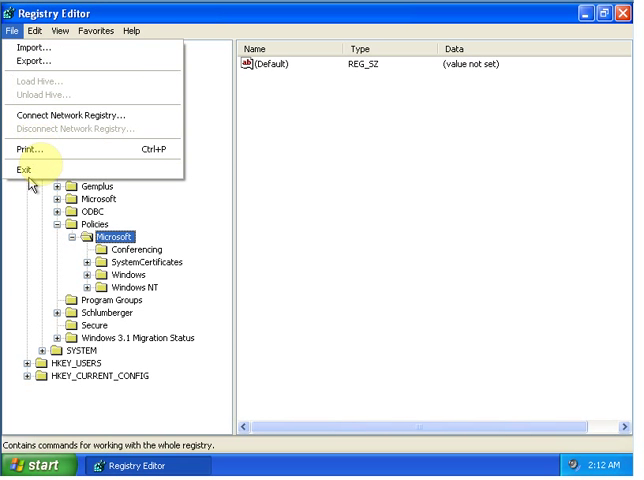
pyautogui.click(20, 160)
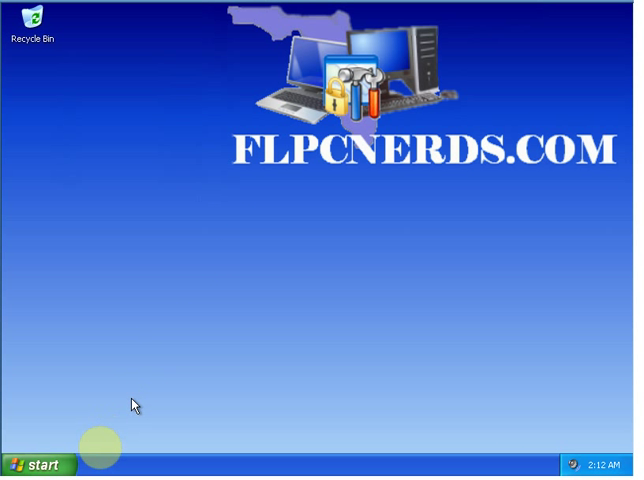
# Step: Restart the computer from Turn Off Computer
pyautogui.click(38, 464)
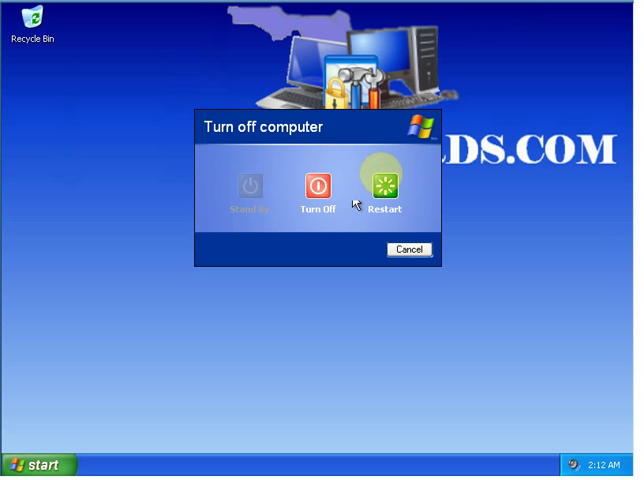
pyautogui.click(382, 189)
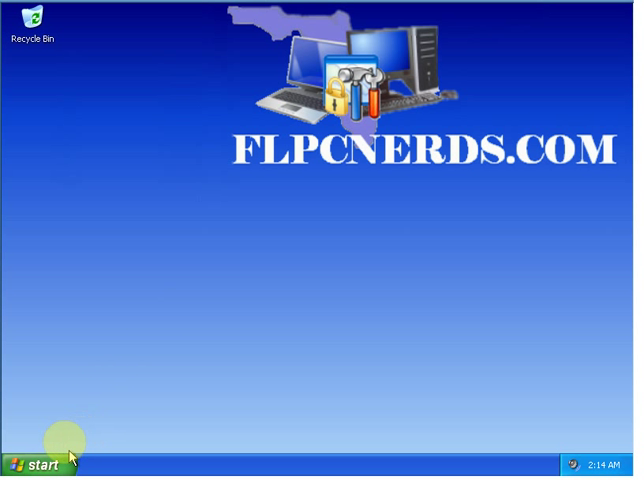
# Step: Run firewall.cpl from the Start menu's Run box
pyautogui.click(38, 463)
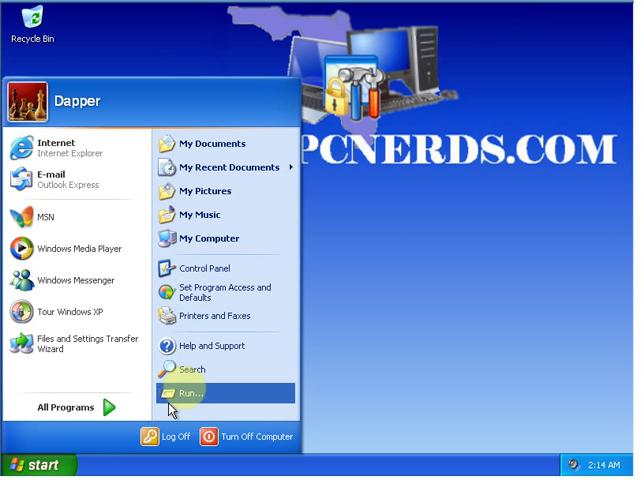
pyautogui.click(186, 392)
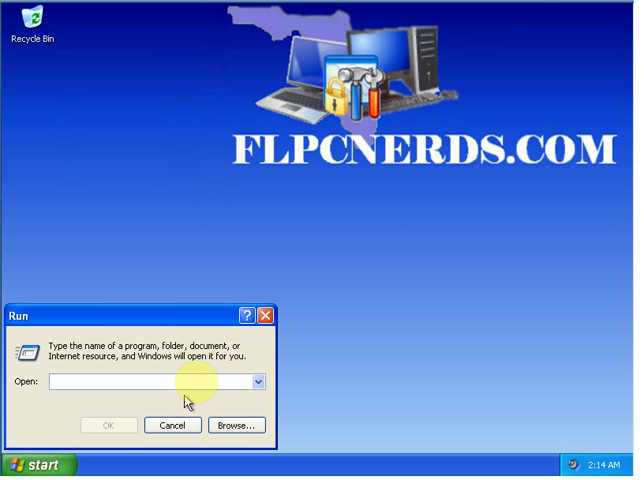
pyautogui.write('fl')
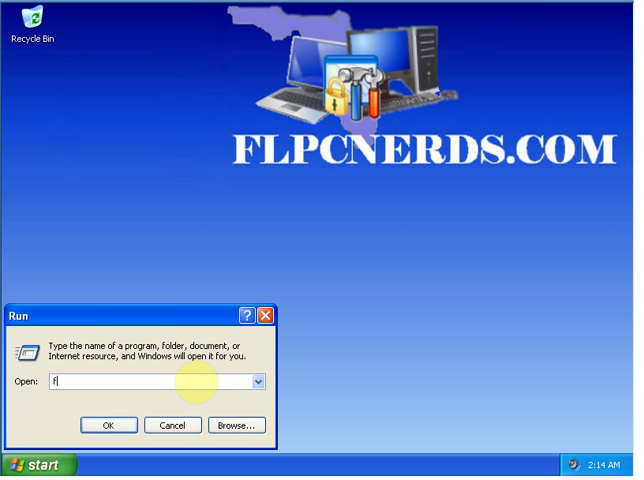
pyautogui.write('irewall')
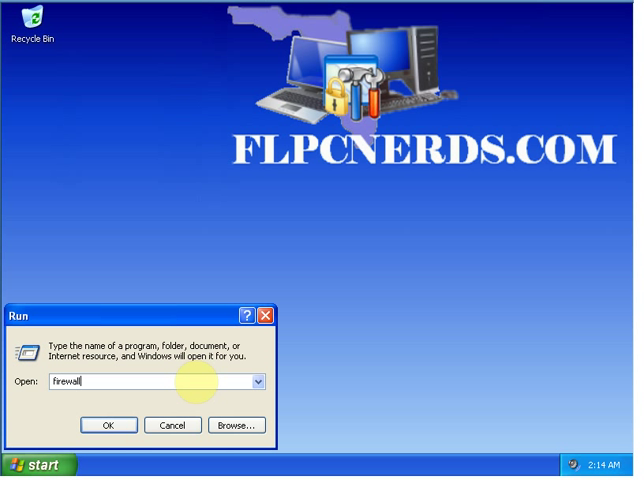
pyautogui.write('.cpl')
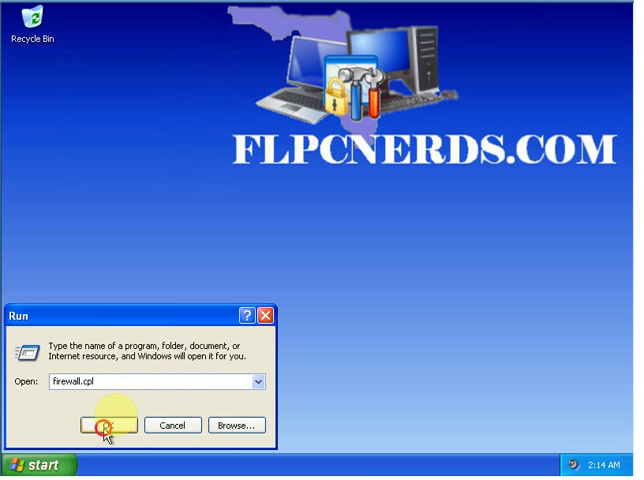
pyautogui.click(113, 425)
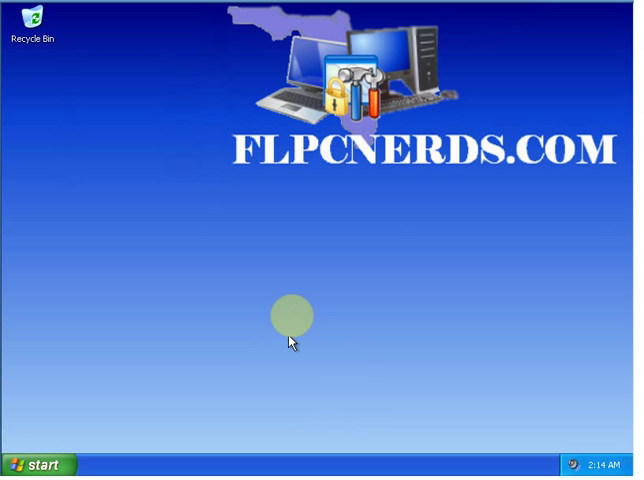
pyautogui.moveTo(284, 335)
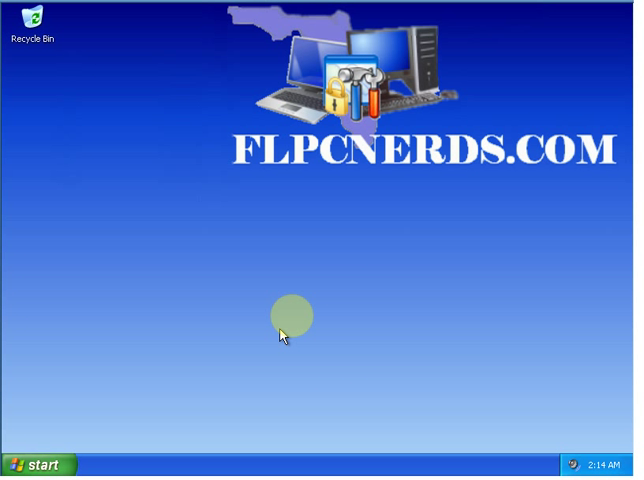